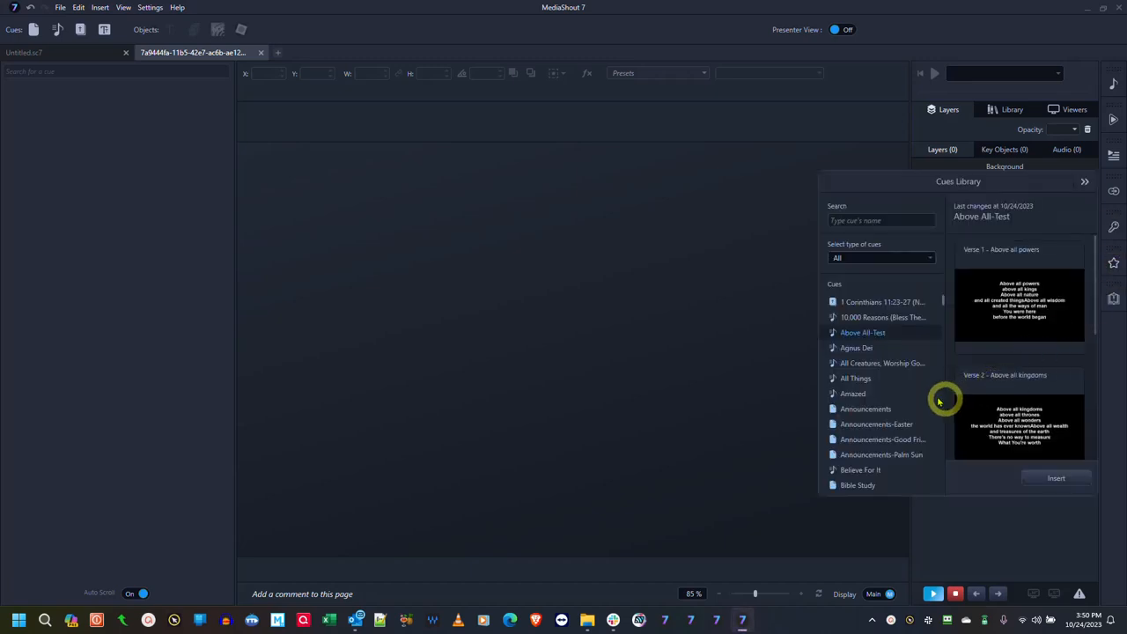
# Insert the Above All-Test lyric cue from the Cues Library, raising the CCLI auto-report warning
pyautogui.click(1057, 479)
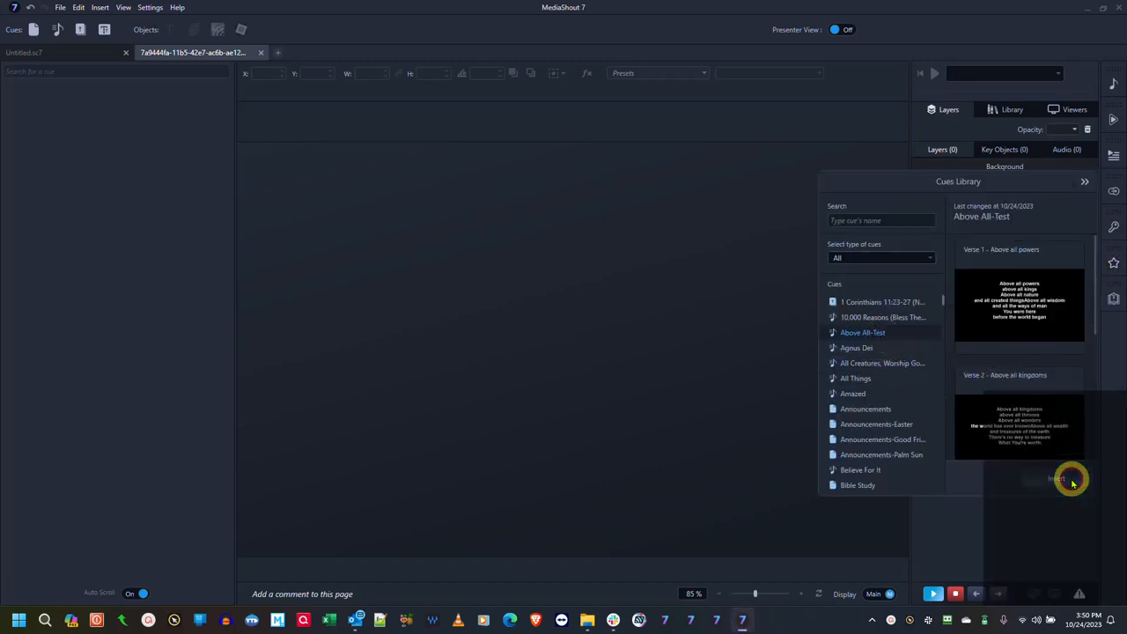
pyautogui.click(1057, 479)
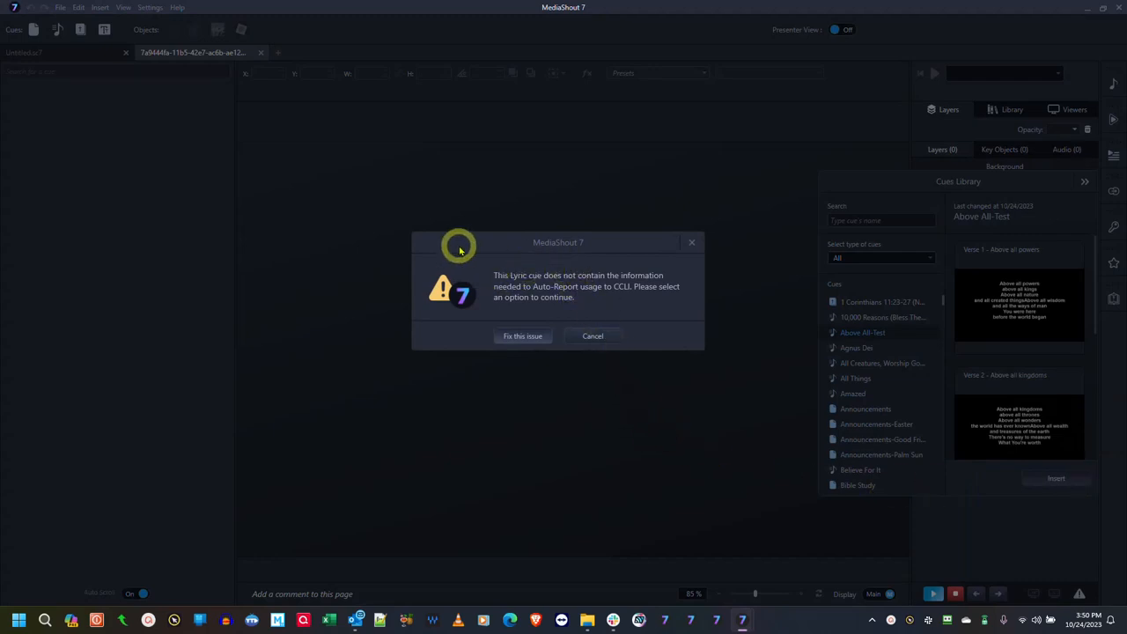
pyautogui.moveTo(532, 246)
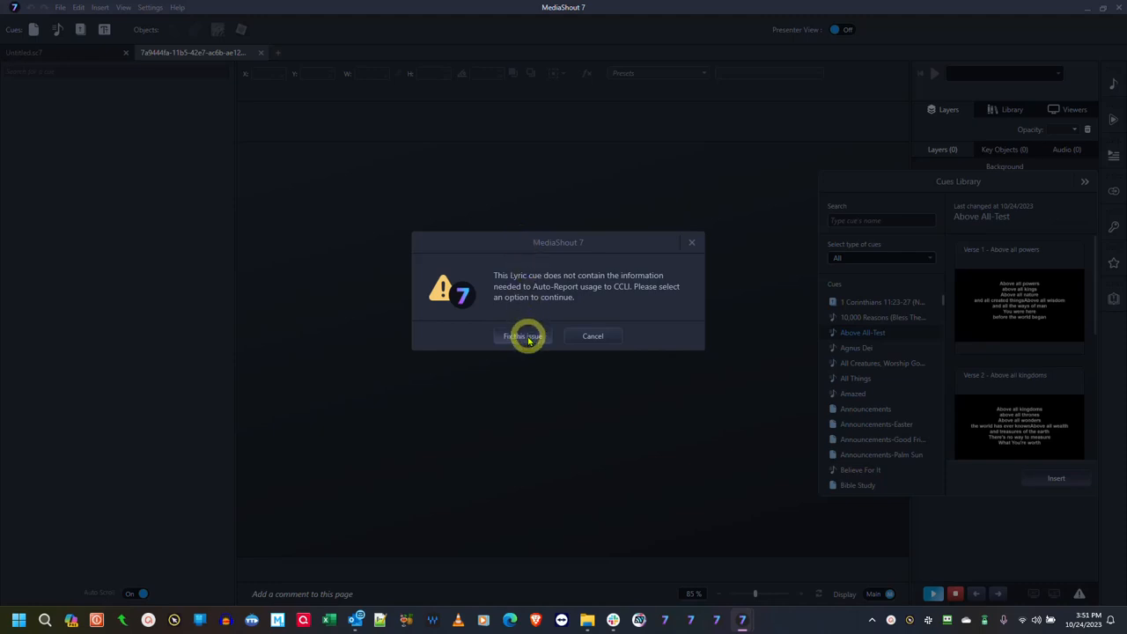
# Choose 'Fix this issue' and browse the SongSelect results for Above All-Test, loading more matches
pyautogui.click(521, 335)
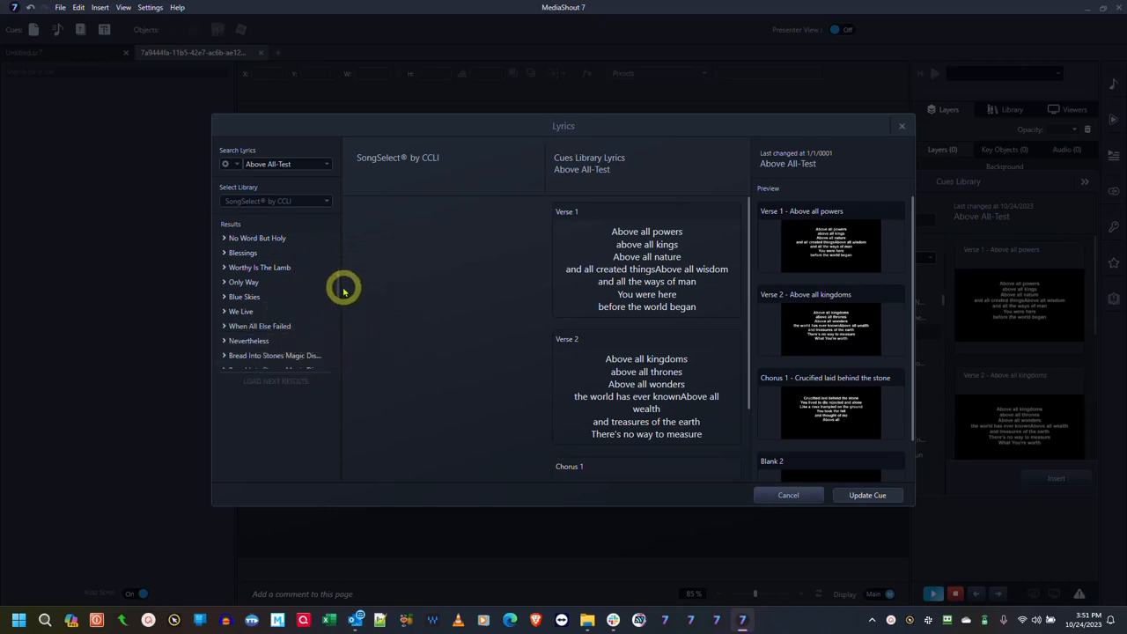
pyautogui.scroll(-3)
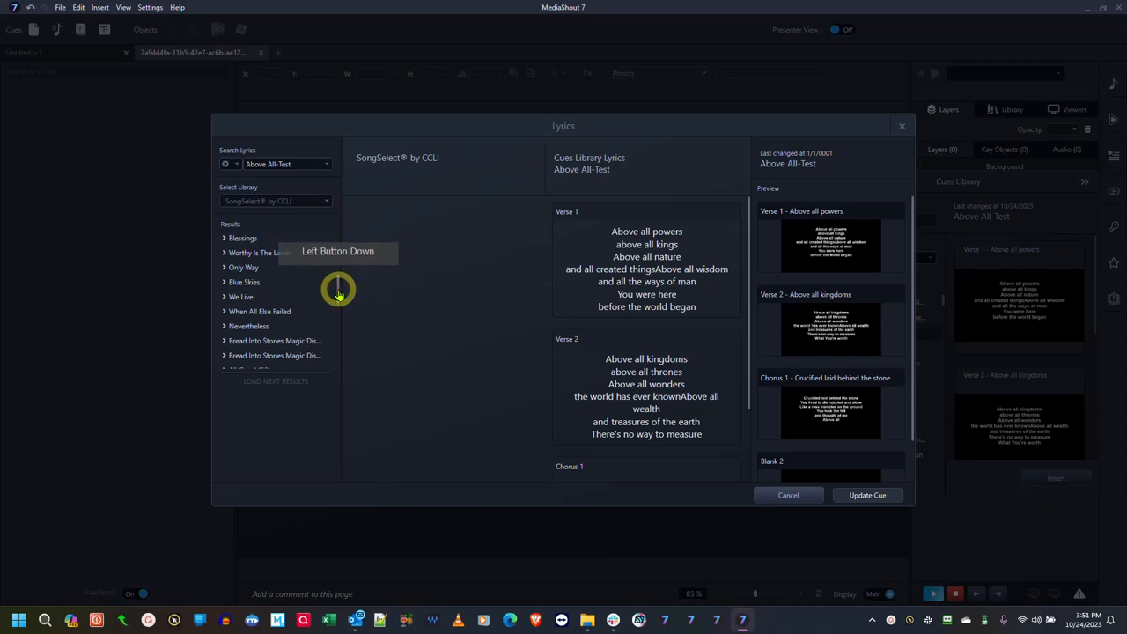
pyautogui.scroll(-3)
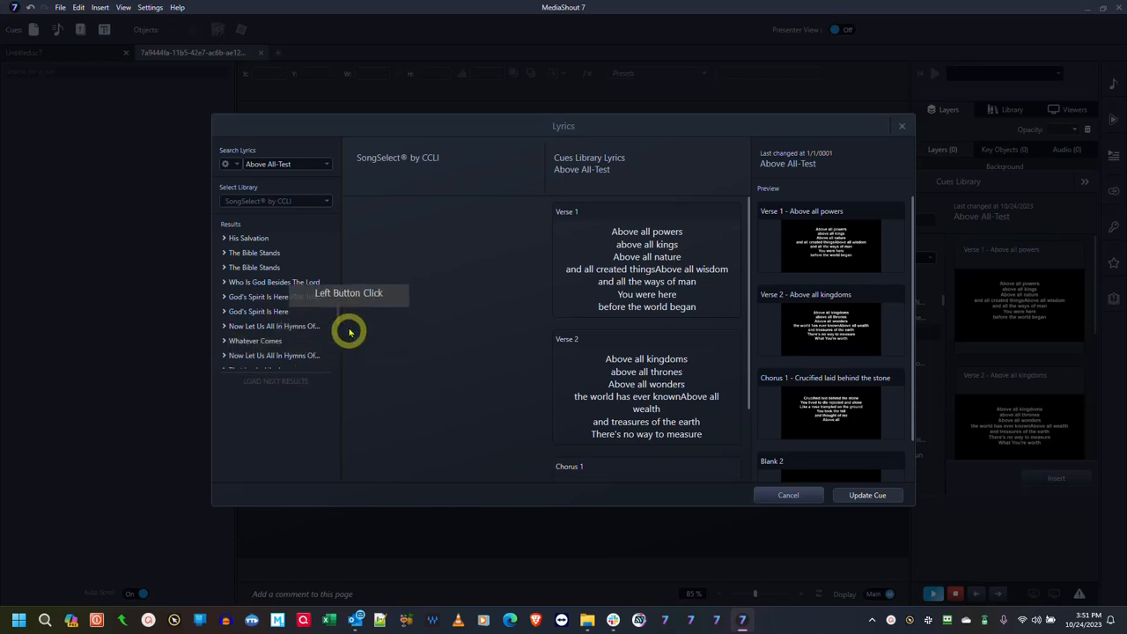
pyautogui.scroll(-3)
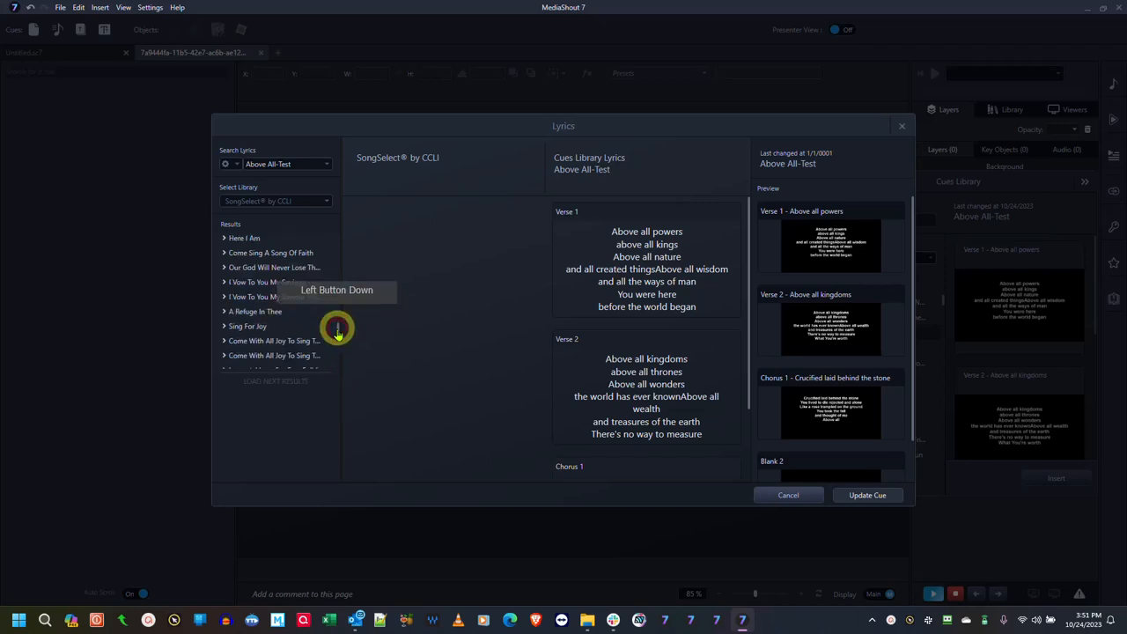
pyautogui.click(275, 381)
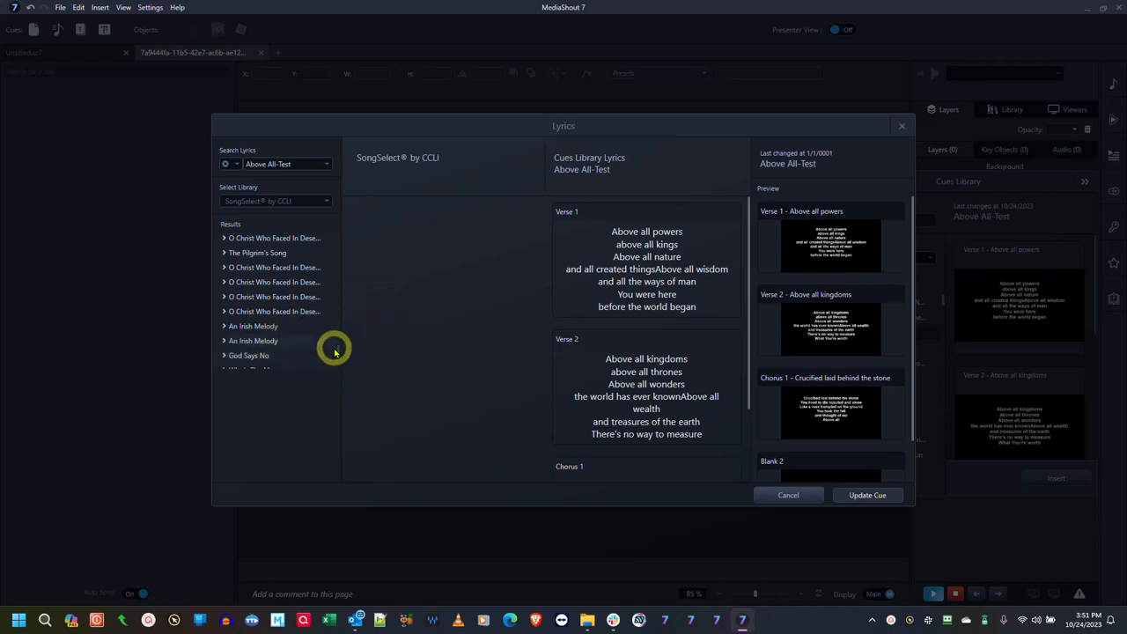
pyautogui.scroll(-3)
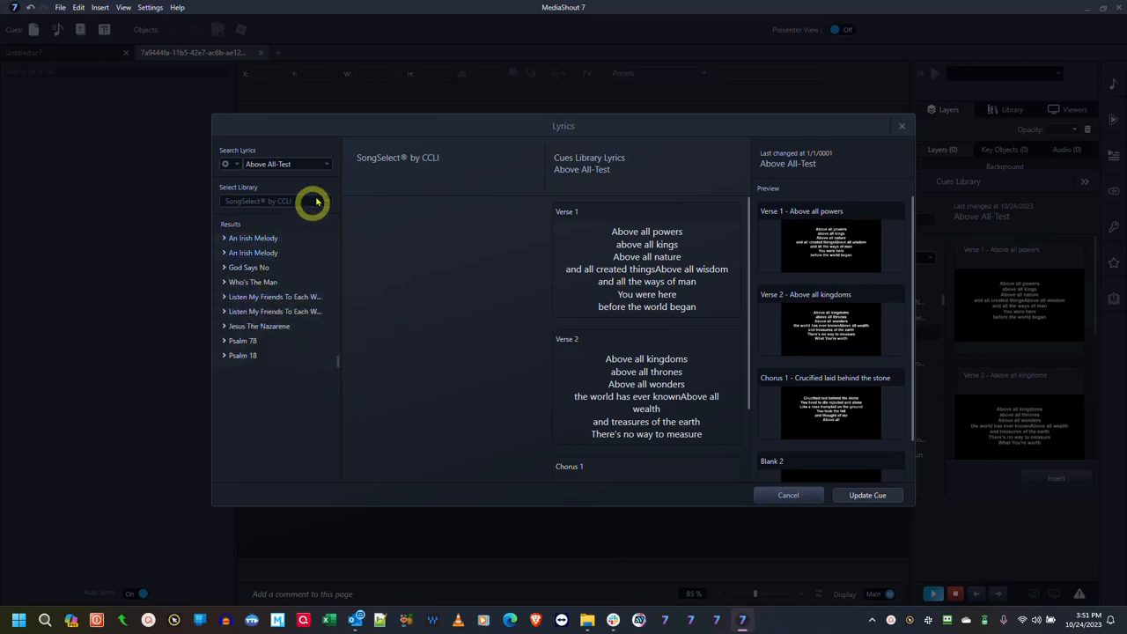
# Search SongSelect for 'Above All' and expand a matching result to show its song number and authors
pyautogui.click(326, 164)
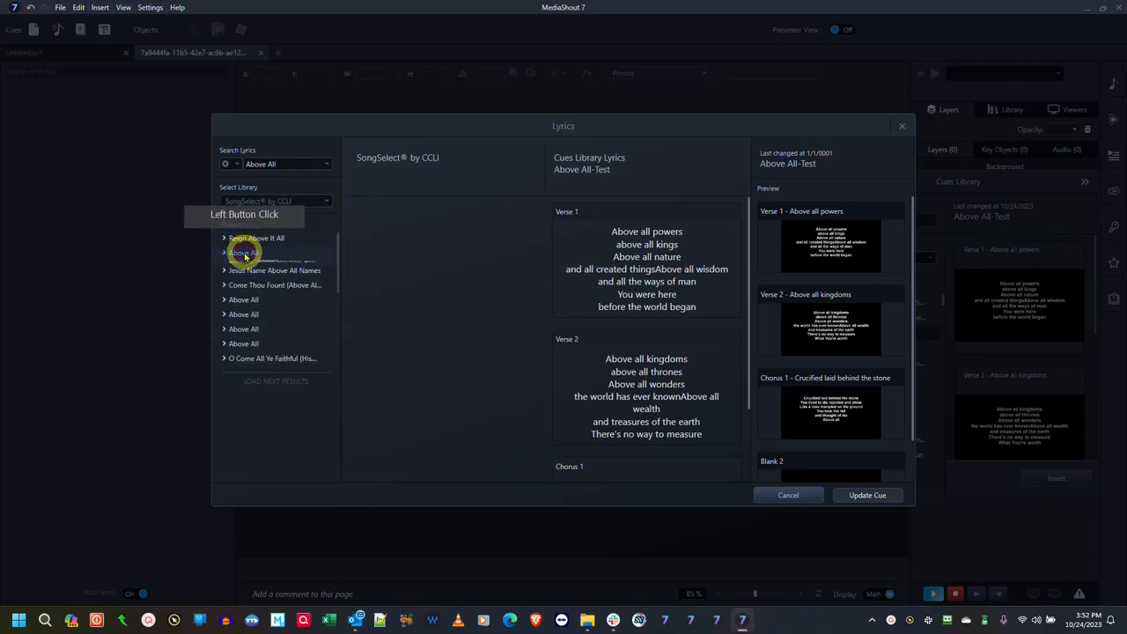
pyautogui.click(243, 254)
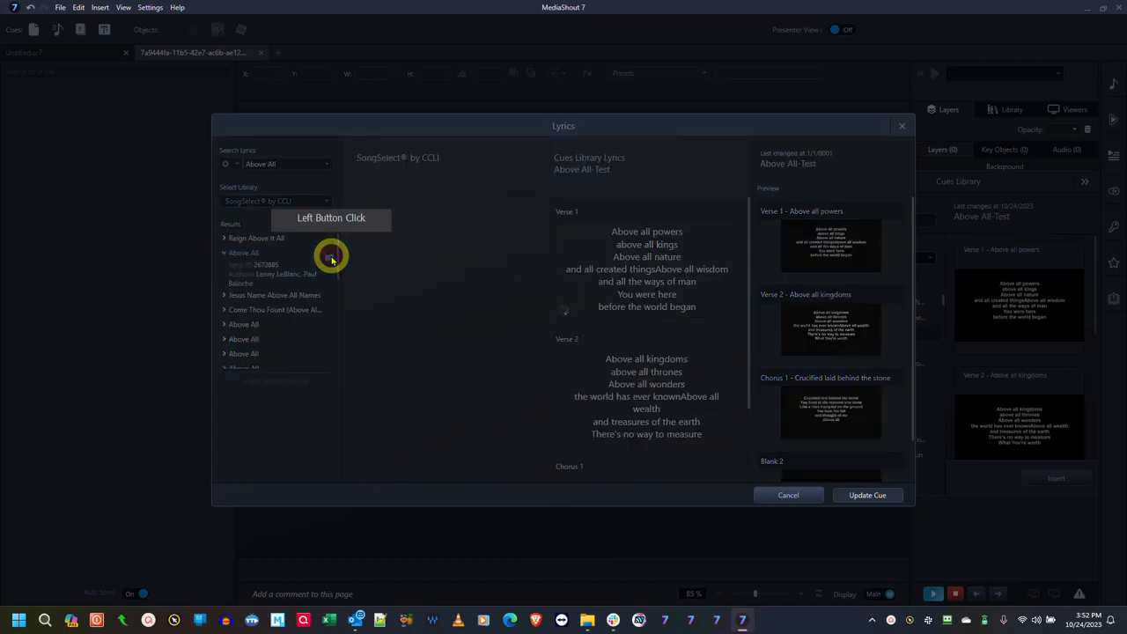
# Load the Above All SongSelect lyrics and compare its verses and chorus with the cue's lyrics
pyautogui.click(243, 254)
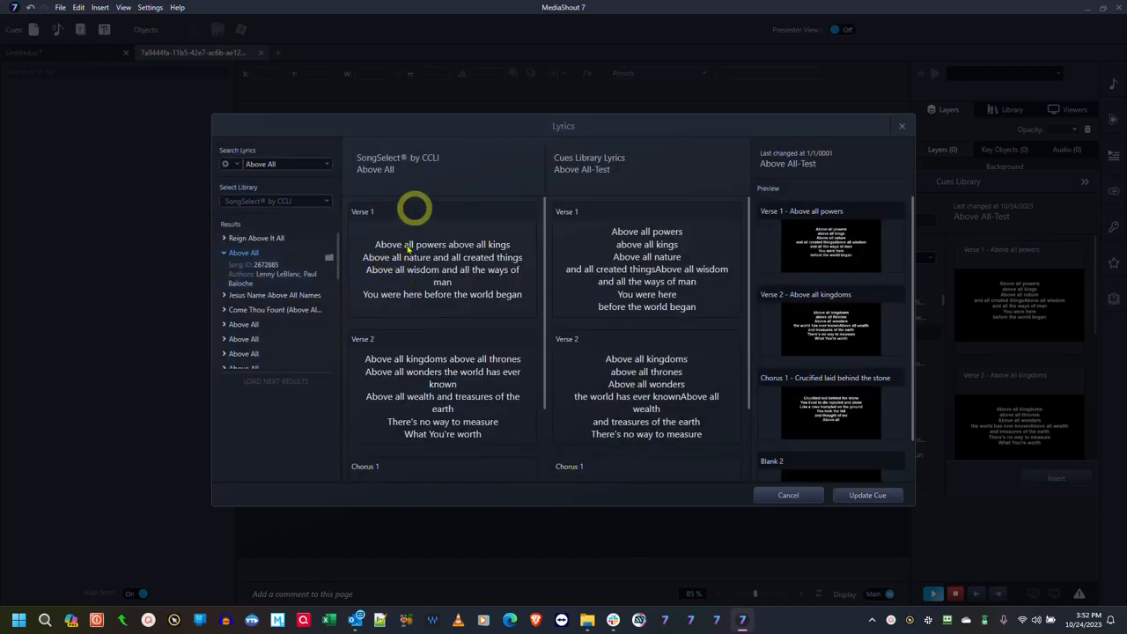
pyautogui.scroll(-3)
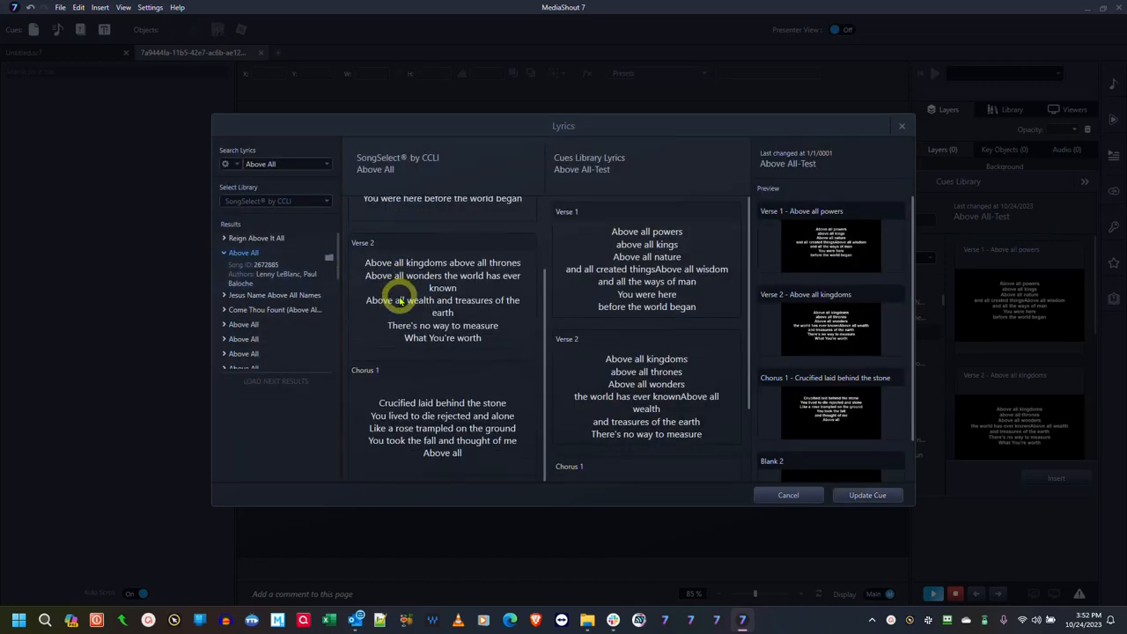
pyautogui.moveTo(400, 310)
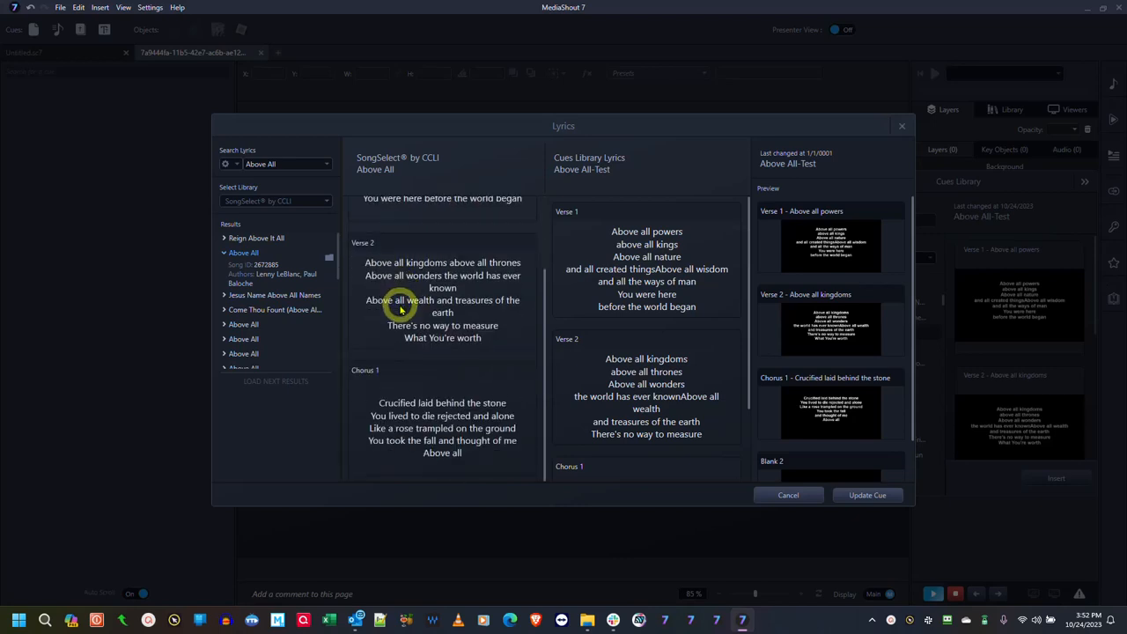
pyautogui.scroll(3)
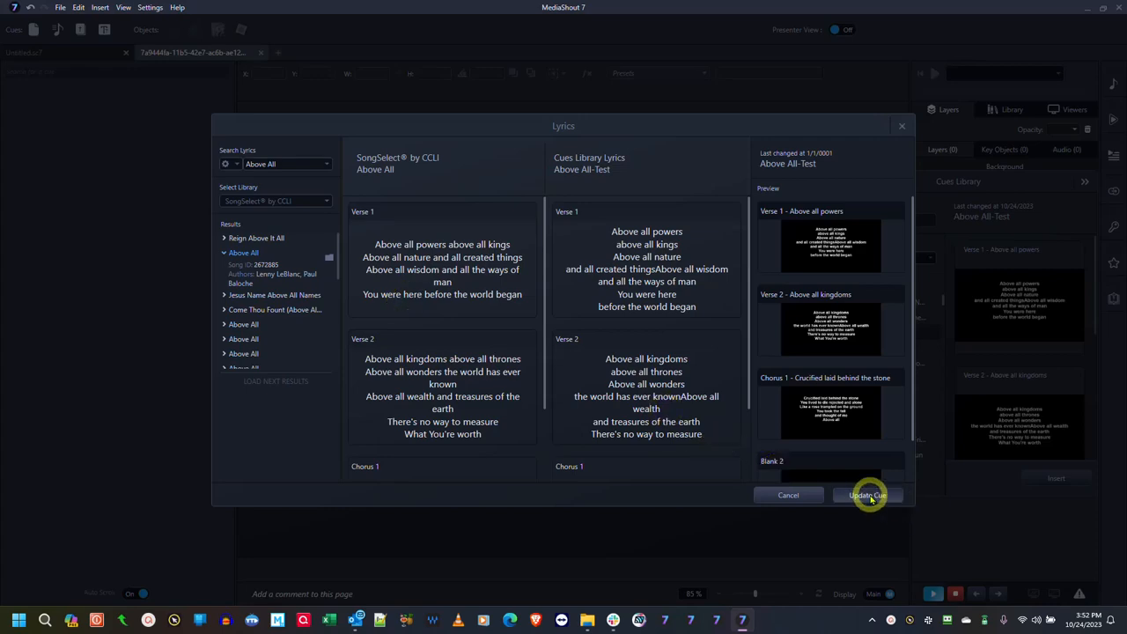
# Update the cue to link it to the Above All SongSelect song, then delete the inserted cue
pyautogui.click(867, 495)
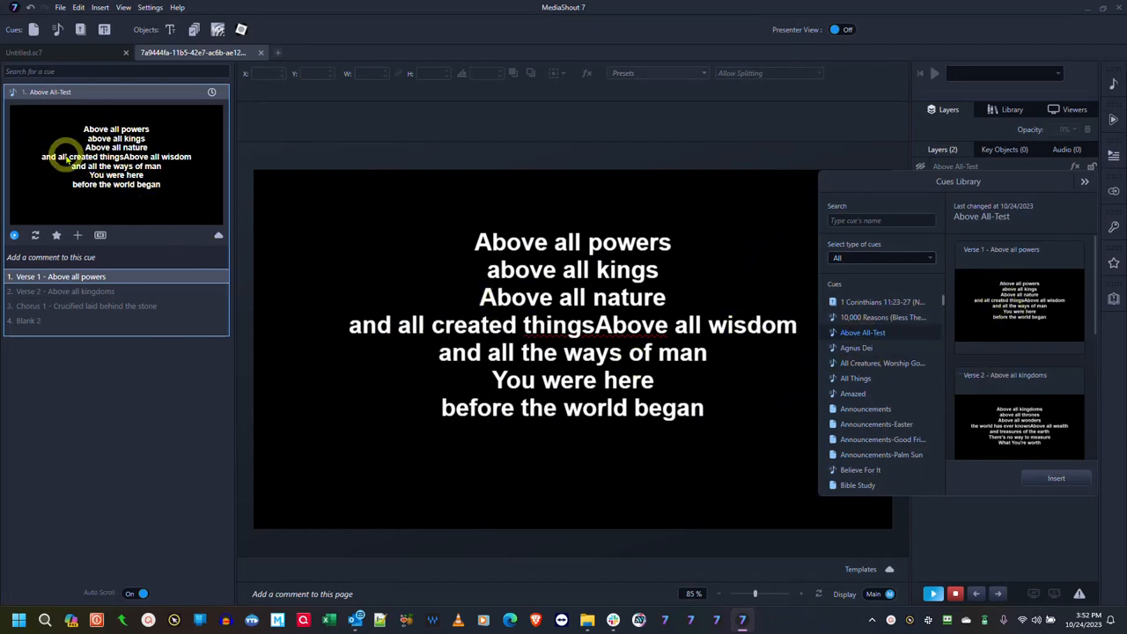
pyautogui.press('Delete')
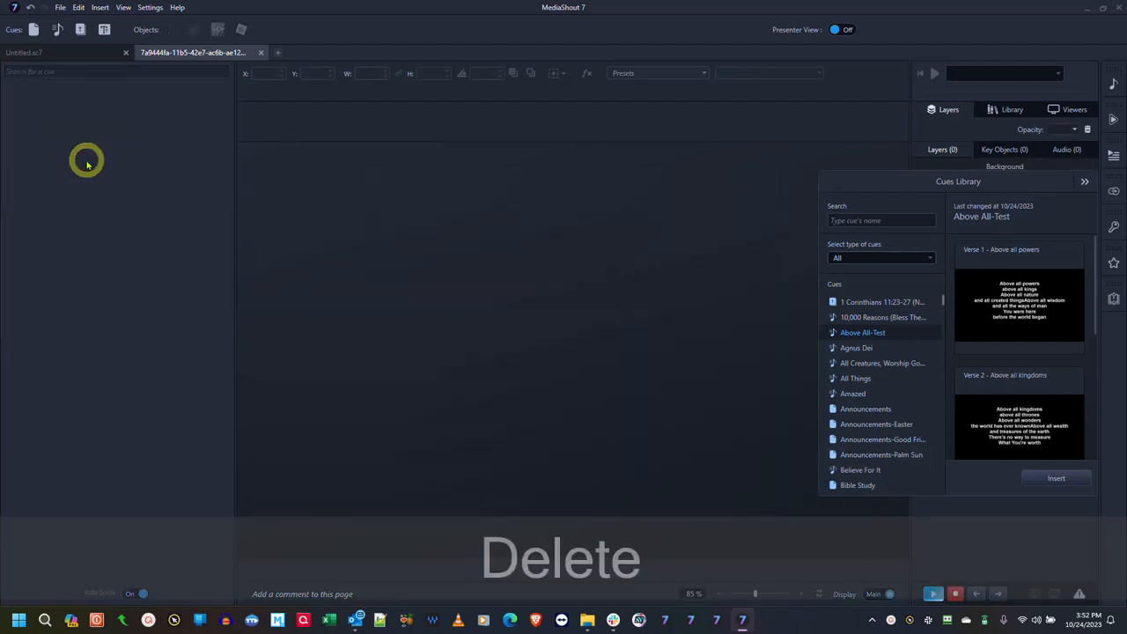